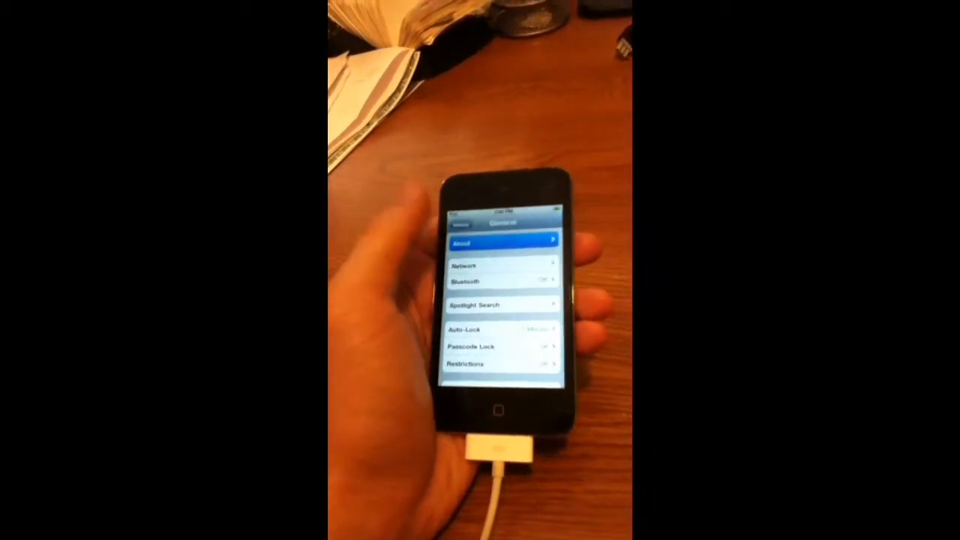
Show the iPod touch's About page with its device information and iOS version
left_click(499, 241)
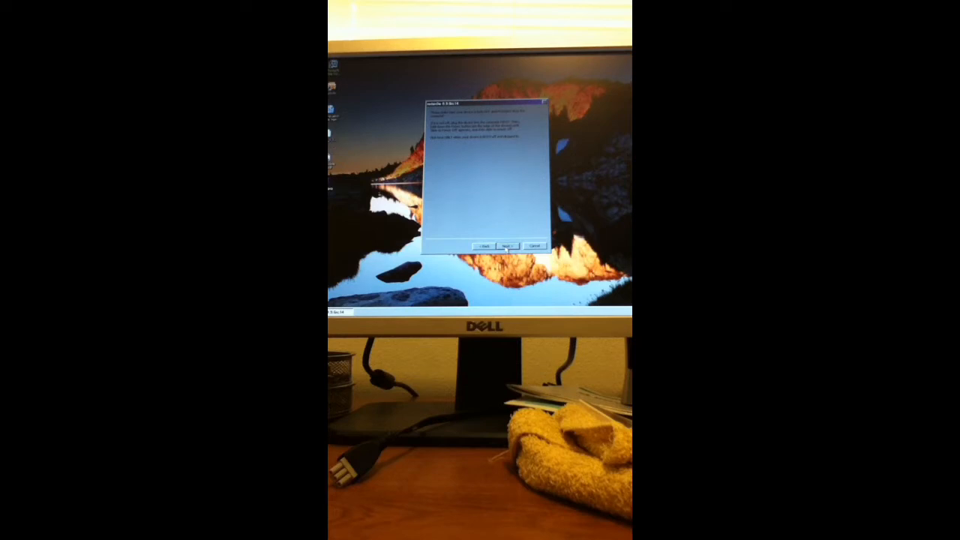
Continue past redsn0w's instructions window to proceed with the jailbreak
left_click(507, 246)
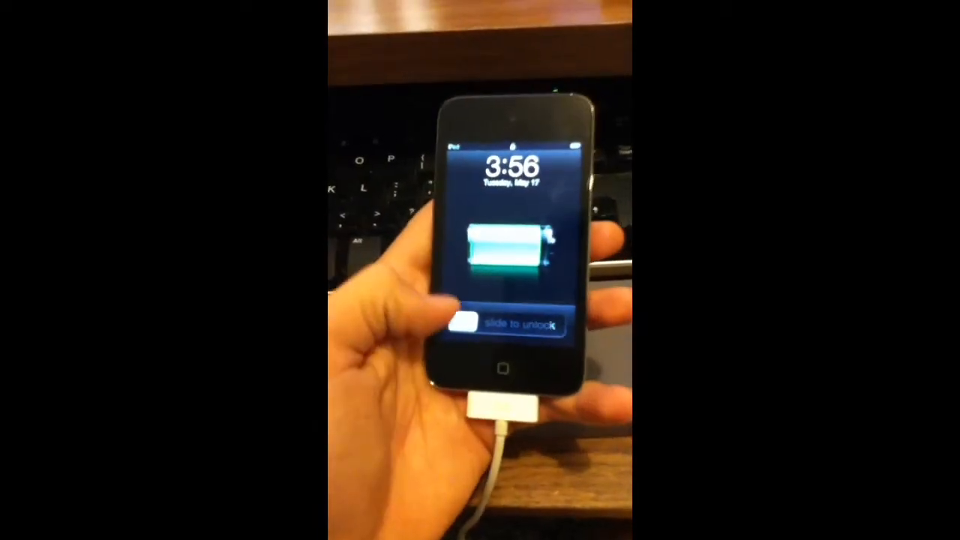
Slide to unlock the charging iPod touch from its lock screen
left_click_drag(465, 324, 558, 324)
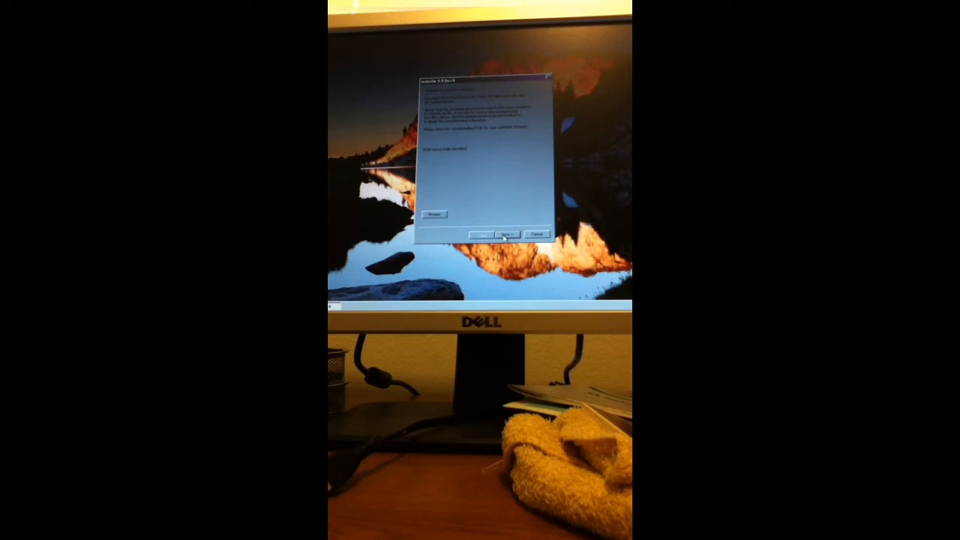
Advance the redsn0w wizard toward the jailbreak options page
left_click(507, 234)
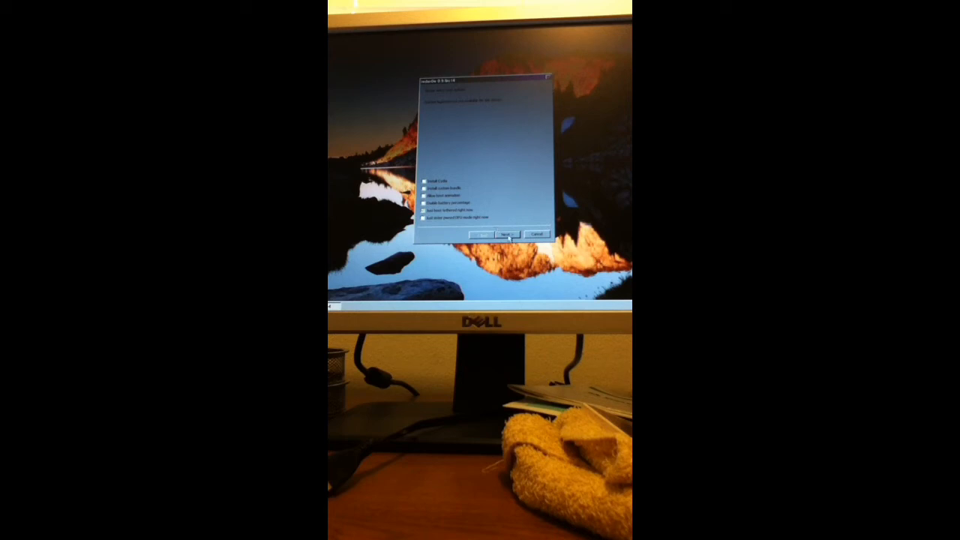
Move the redsn0w wizard on to the checkbox list of jailbreak options
left_click(507, 234)
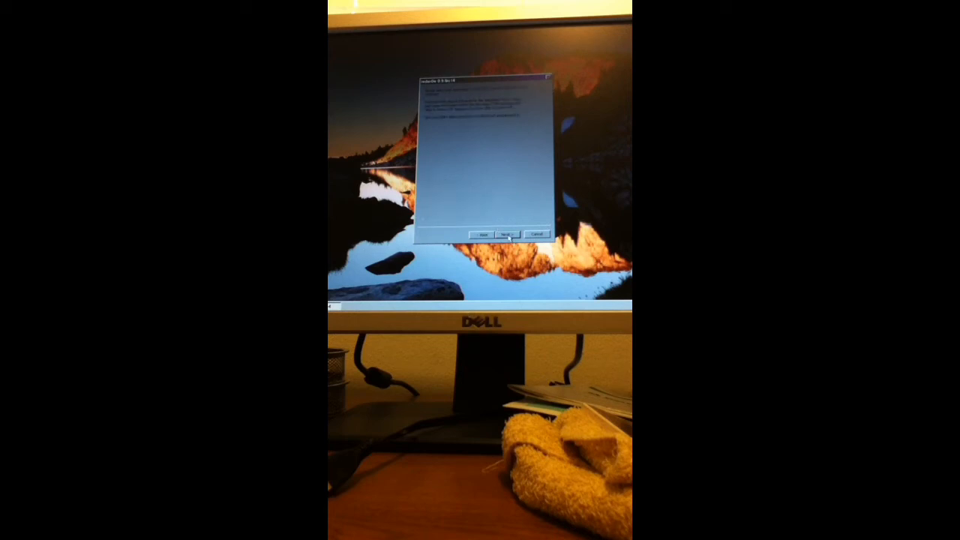
Confirm the redsn0w prompts so the tethered boot of the iPod touch starts
left_click(507, 234)
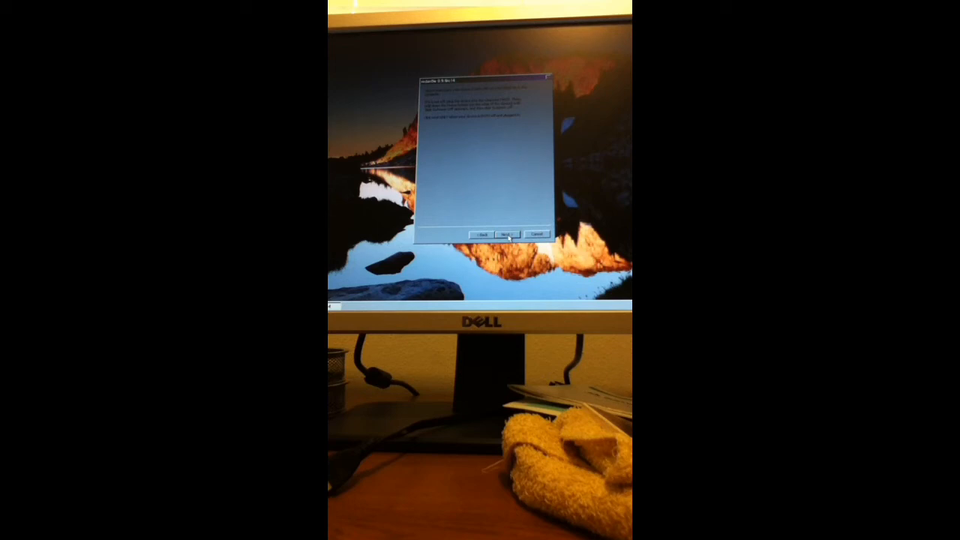
left_click(505, 234)
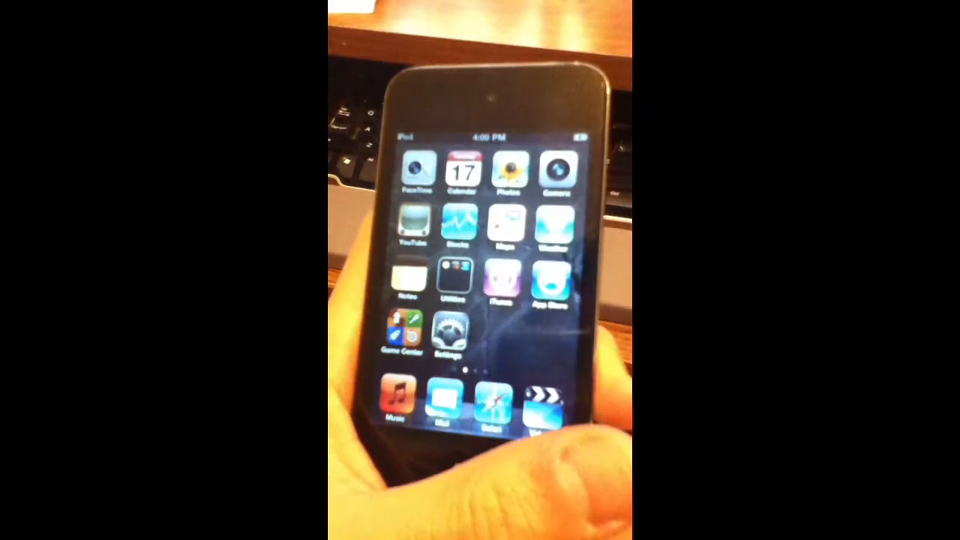
Swipe to the second home screen page showing Facebook, Twitter, Netflix and Cydia
scroll("left", 3)
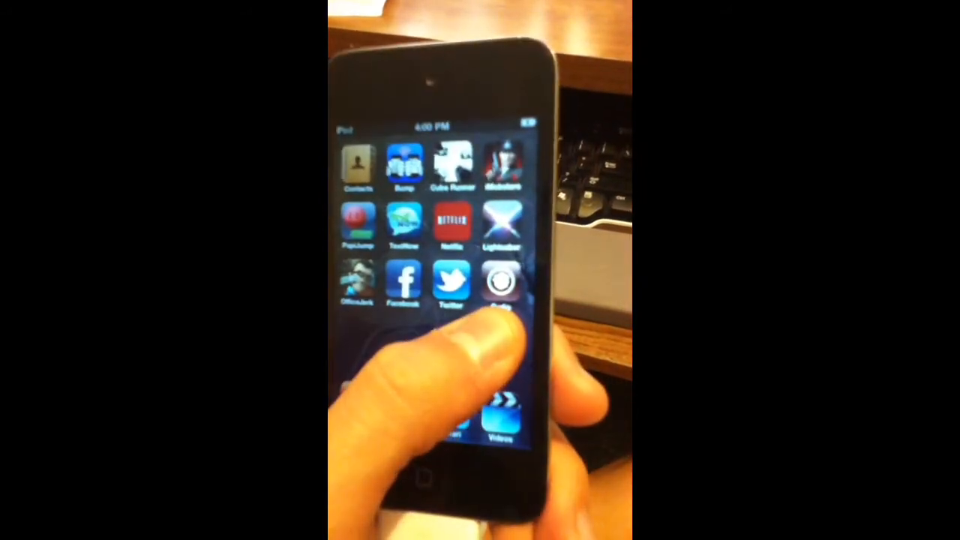